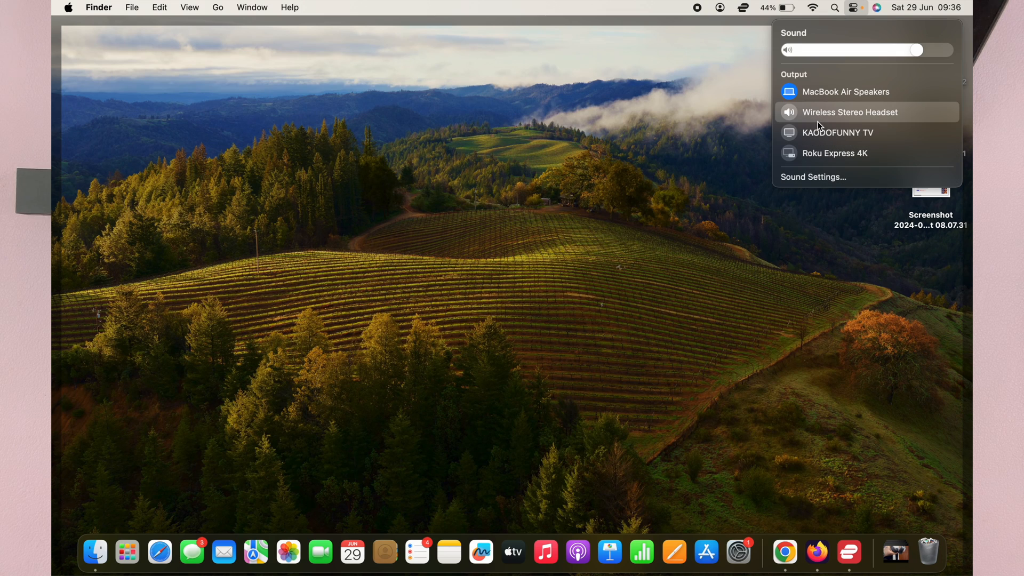
mouse_move(814, 123)
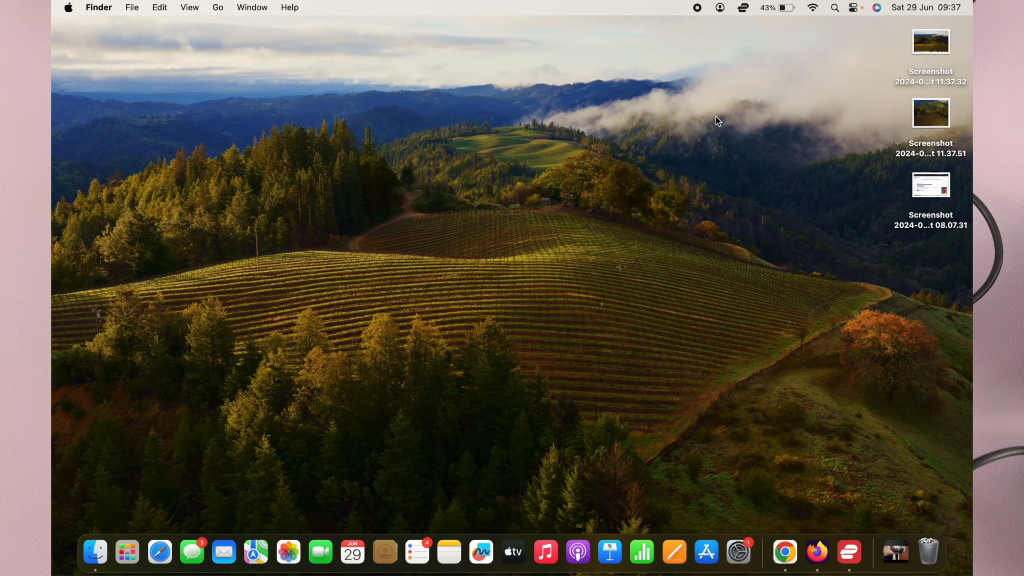
mouse_move(705, 114)
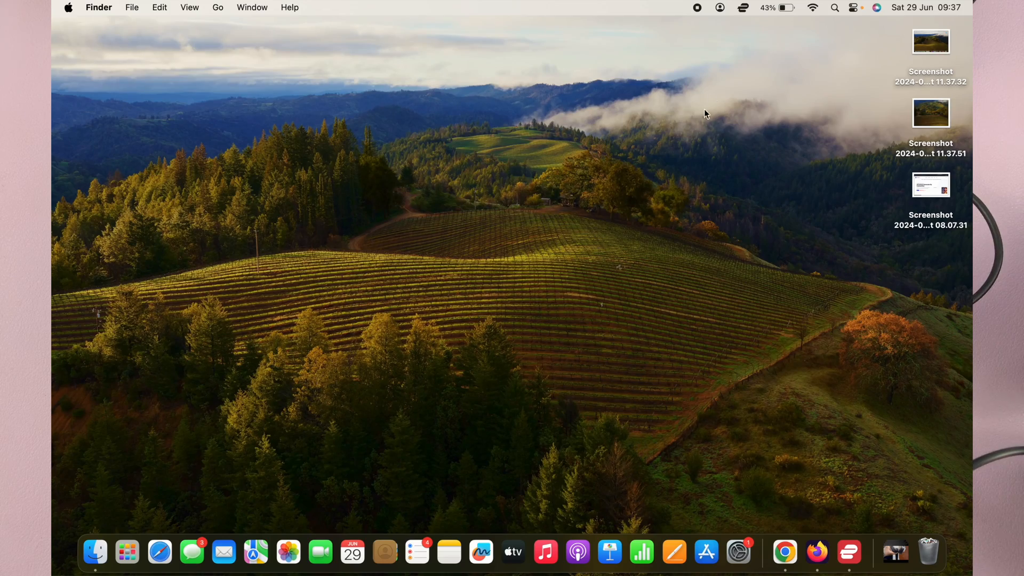
Step: Show the Control Center sound output list with External Headphones as the active output
left_click(853, 8)
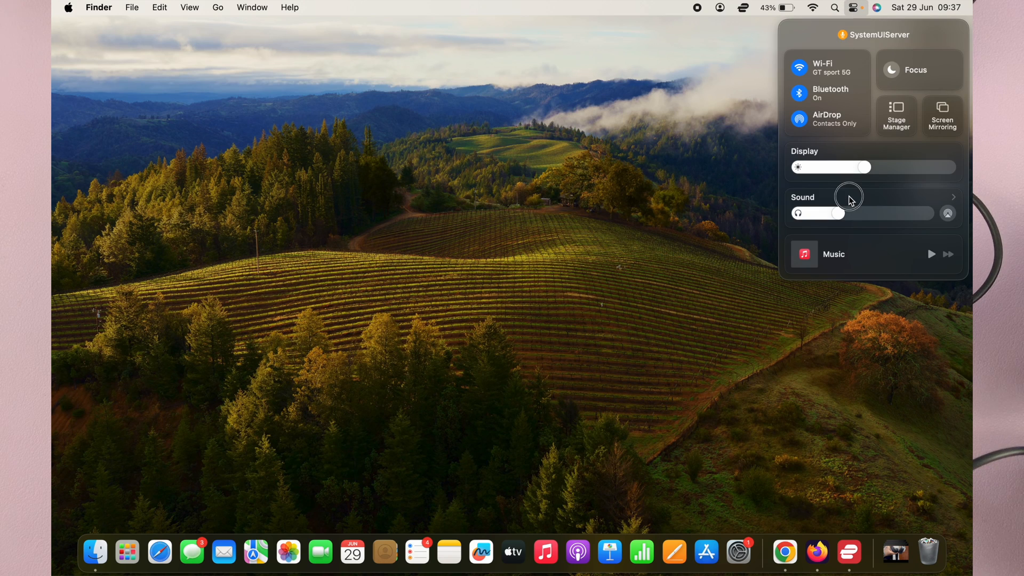
left_click(952, 197)
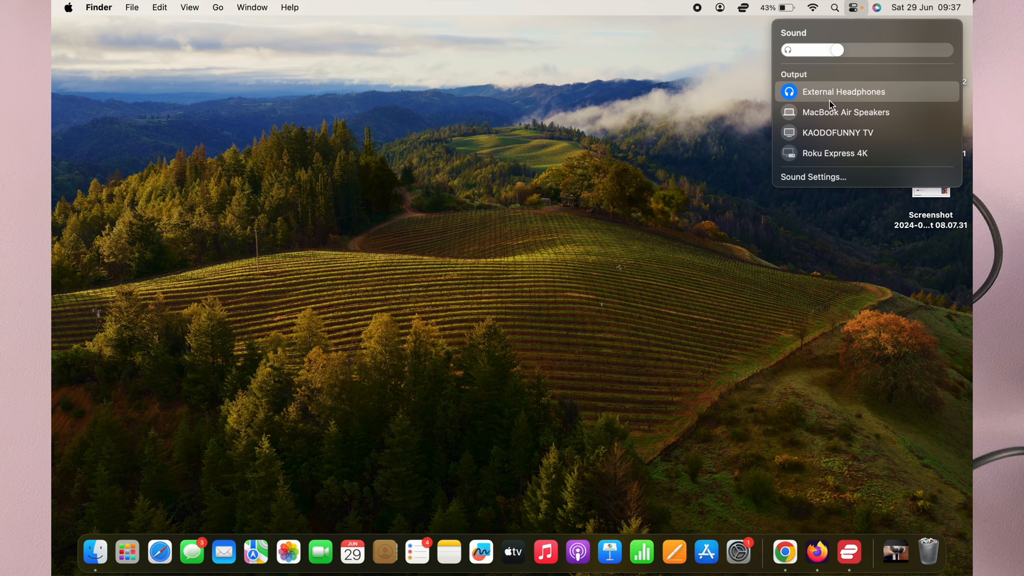